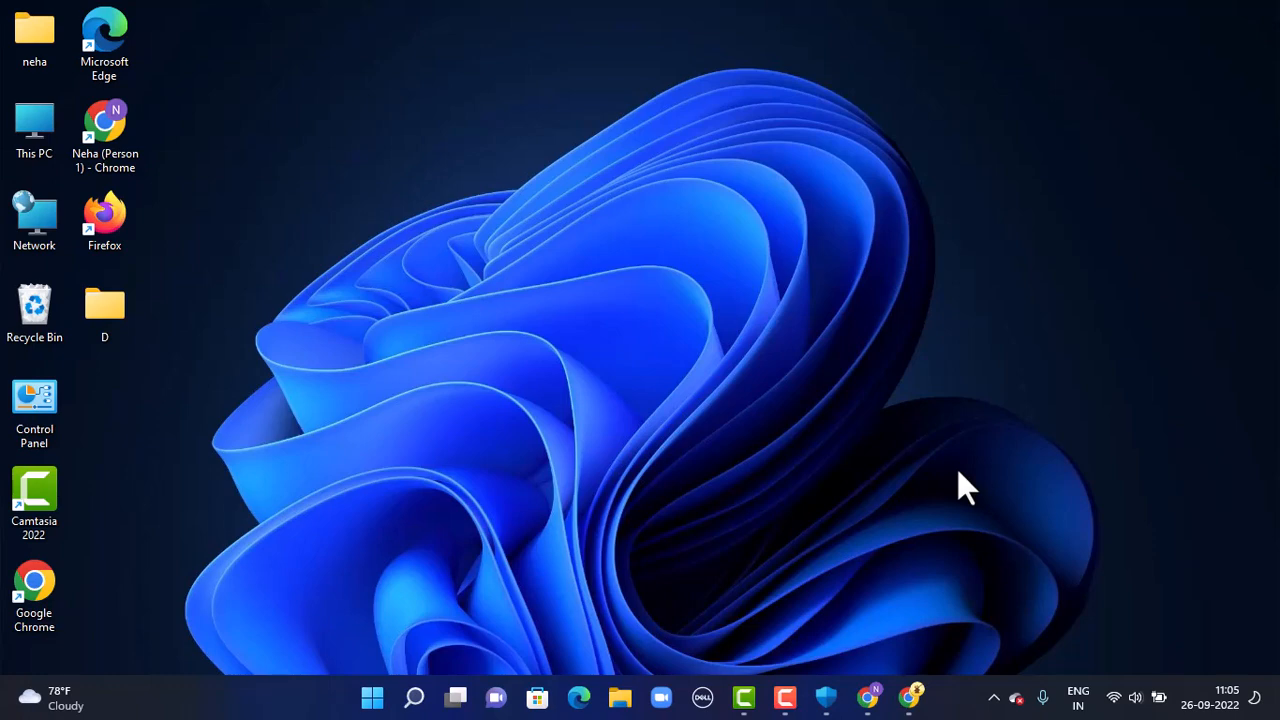
{"action": "mouse_move", "coordinate": [1065, 555]}
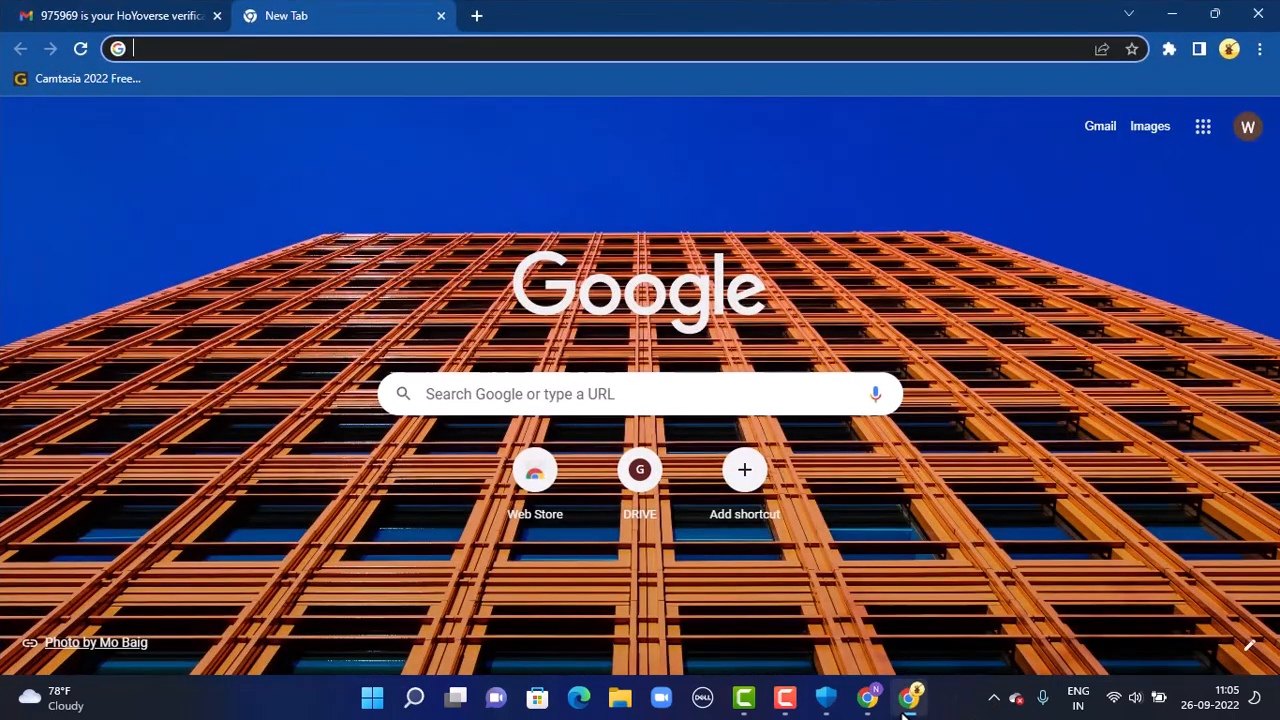
{"action": "mouse_move", "coordinate": [465, 50]}
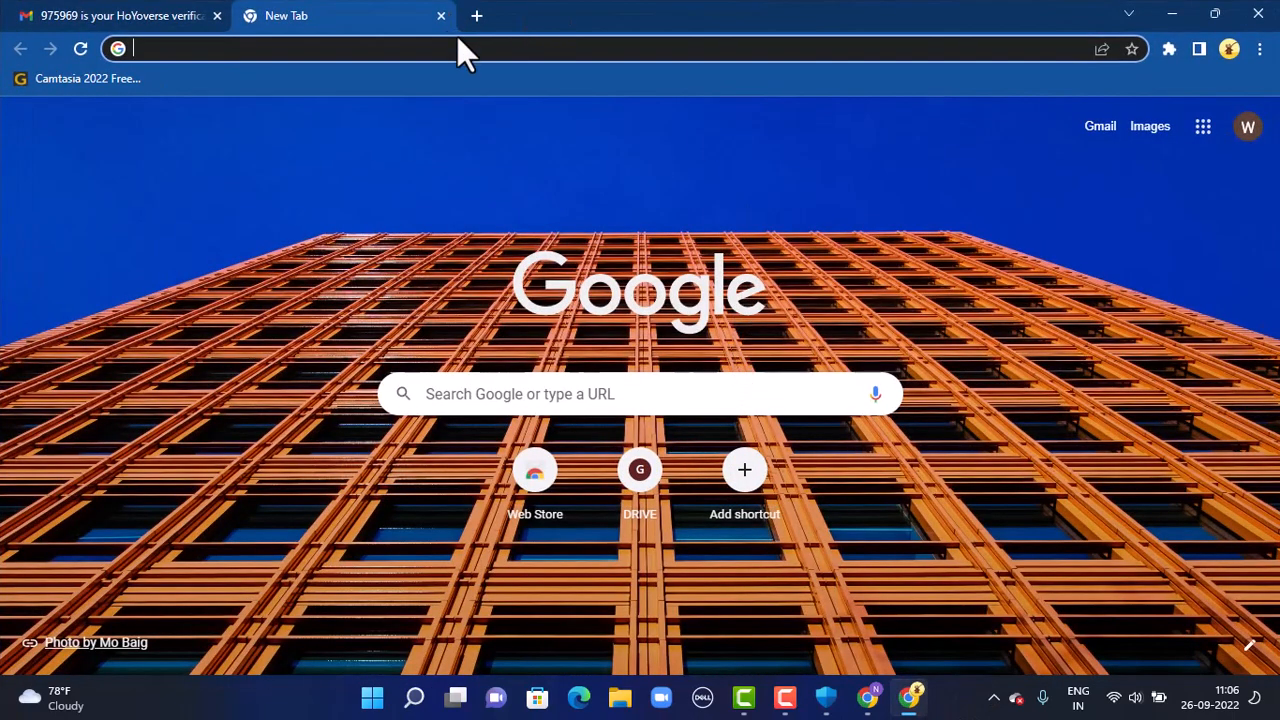
{"action": "type", "text": "https://account.mihoyo.com/"}
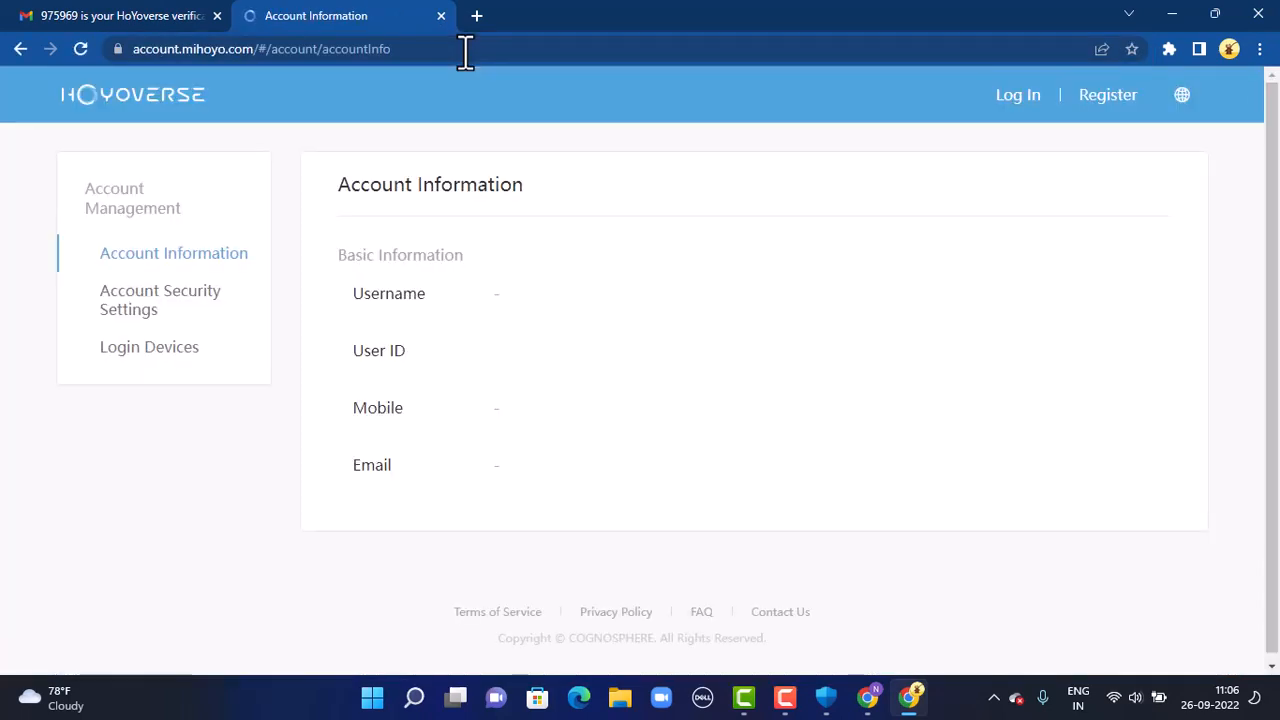
{"action": "left_click", "coordinate": [1017, 94]}
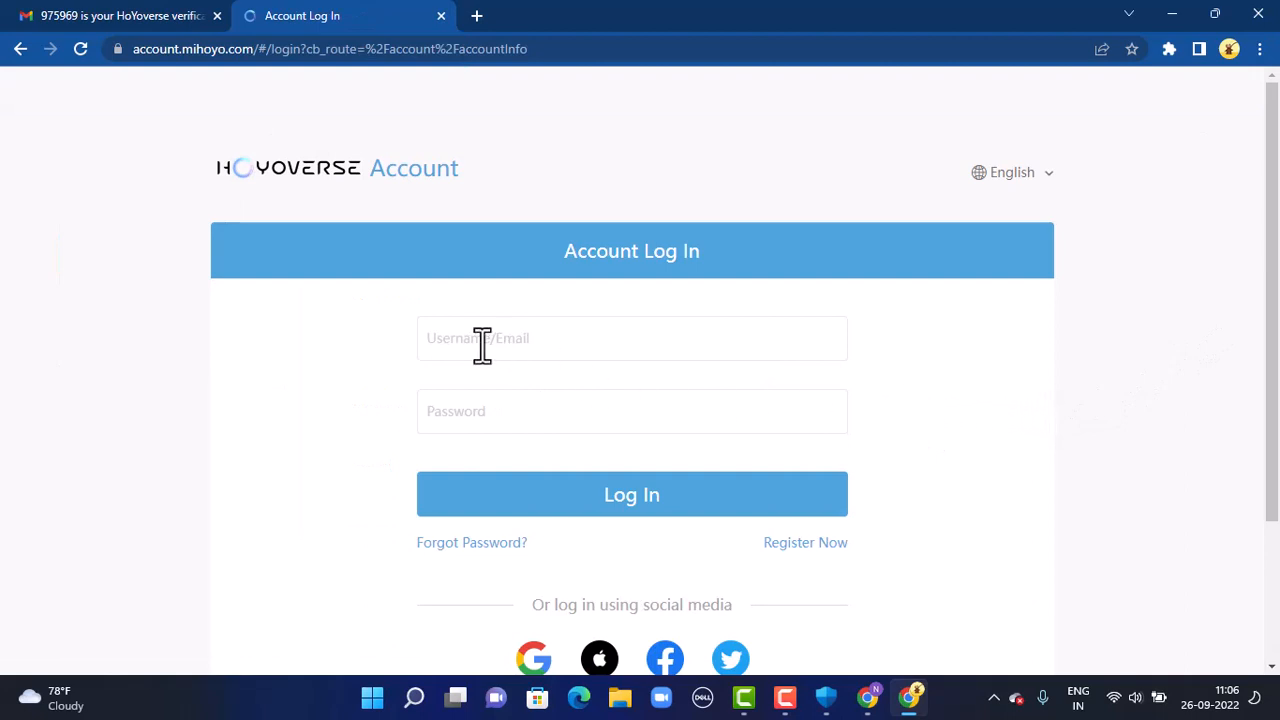
{"action": "mouse_move", "coordinate": [497, 351]}
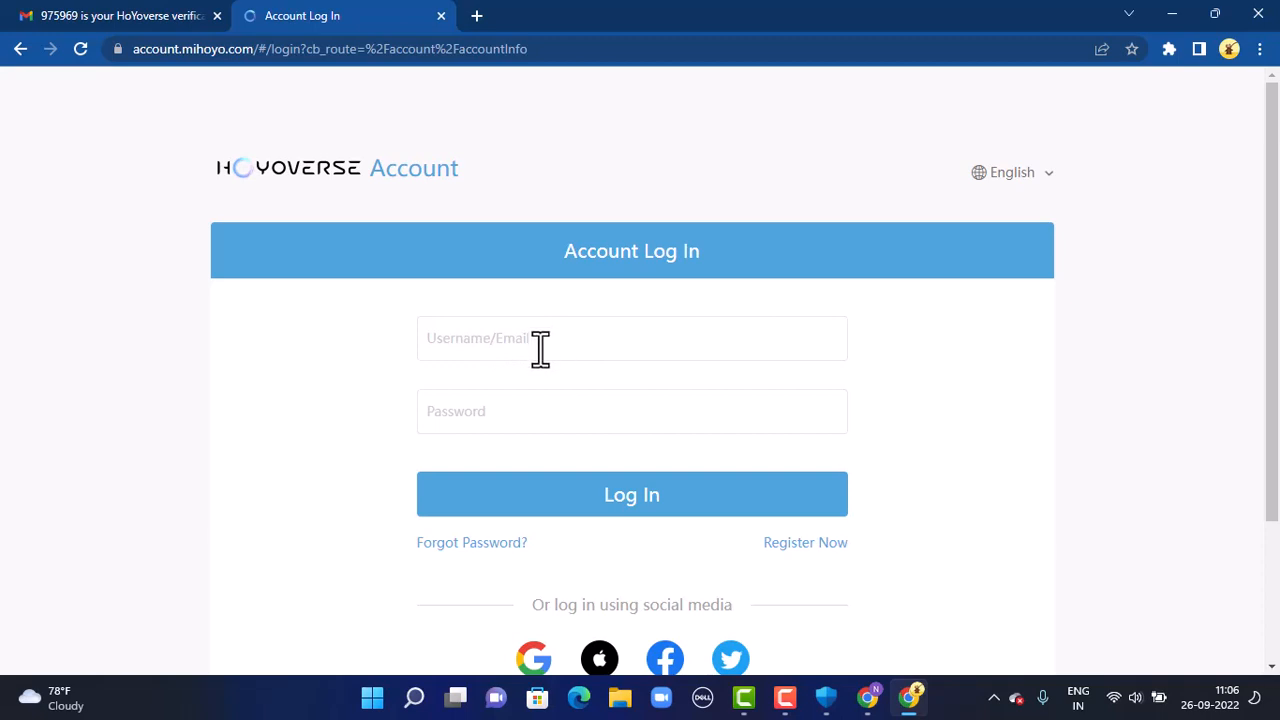
{"action": "mouse_move", "coordinate": [532, 416]}
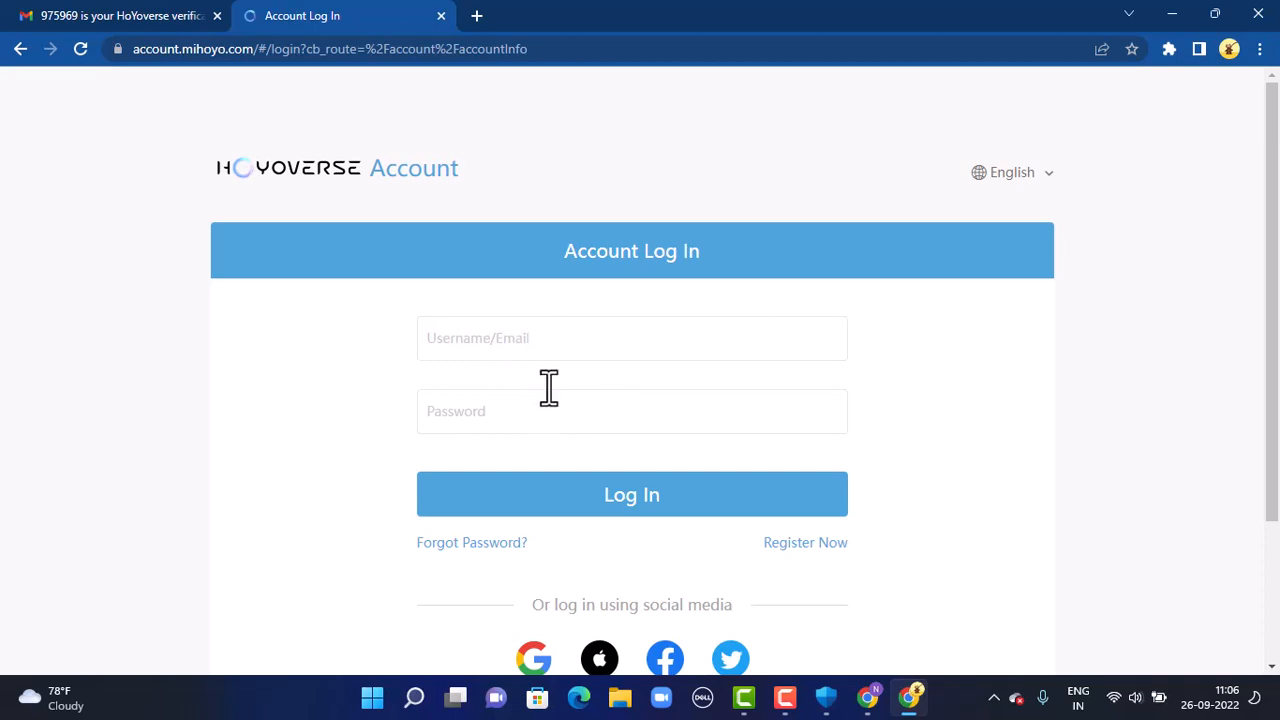
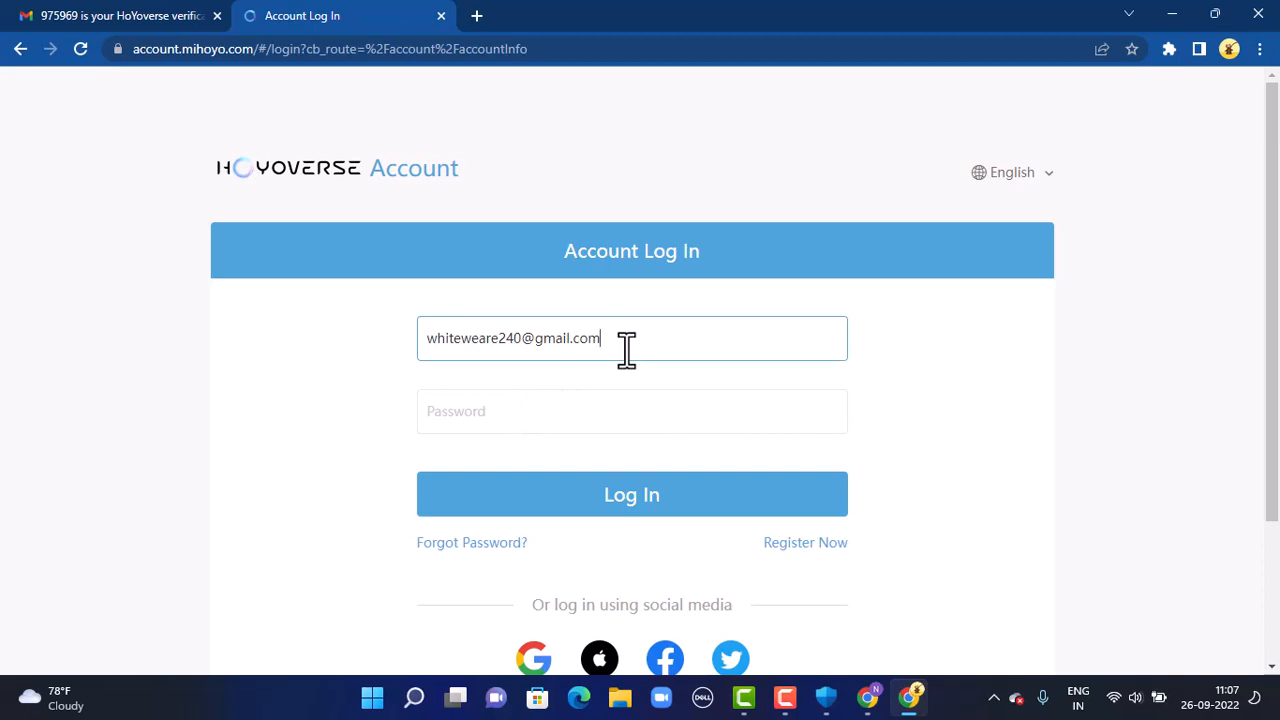
{"action": "mouse_move", "coordinate": [613, 410]}
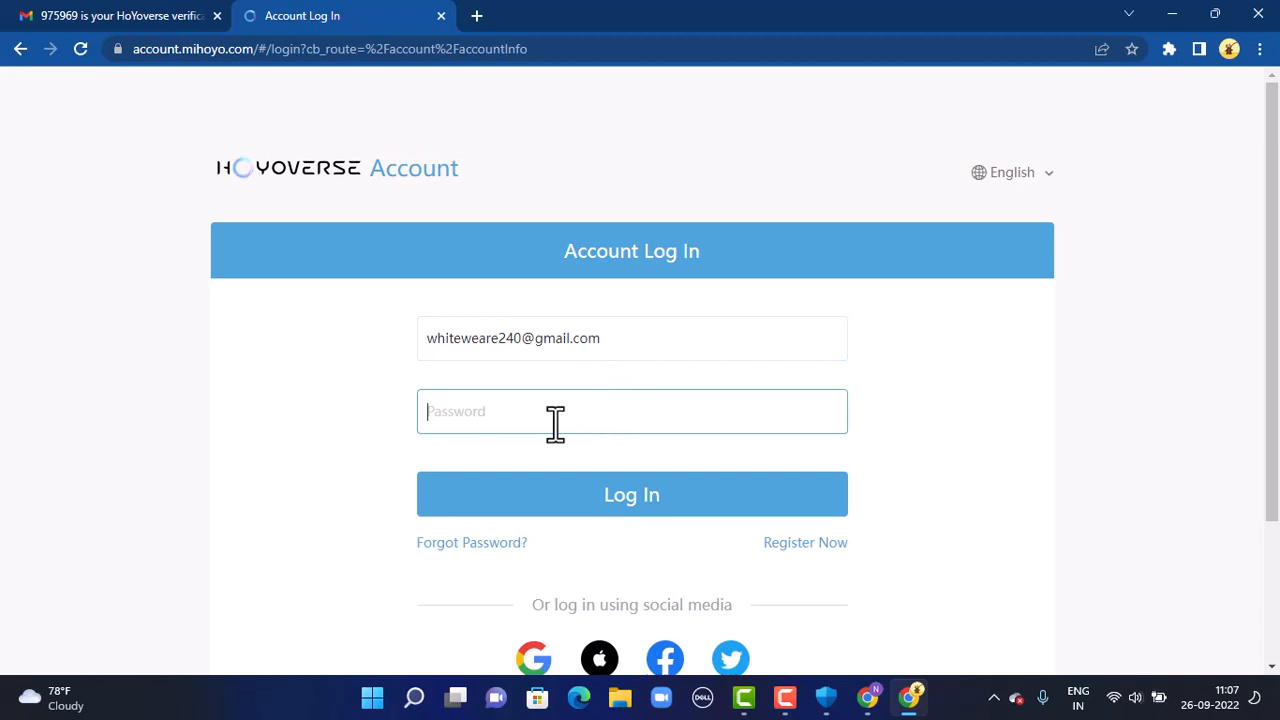
{"action": "type", "text": "password"}
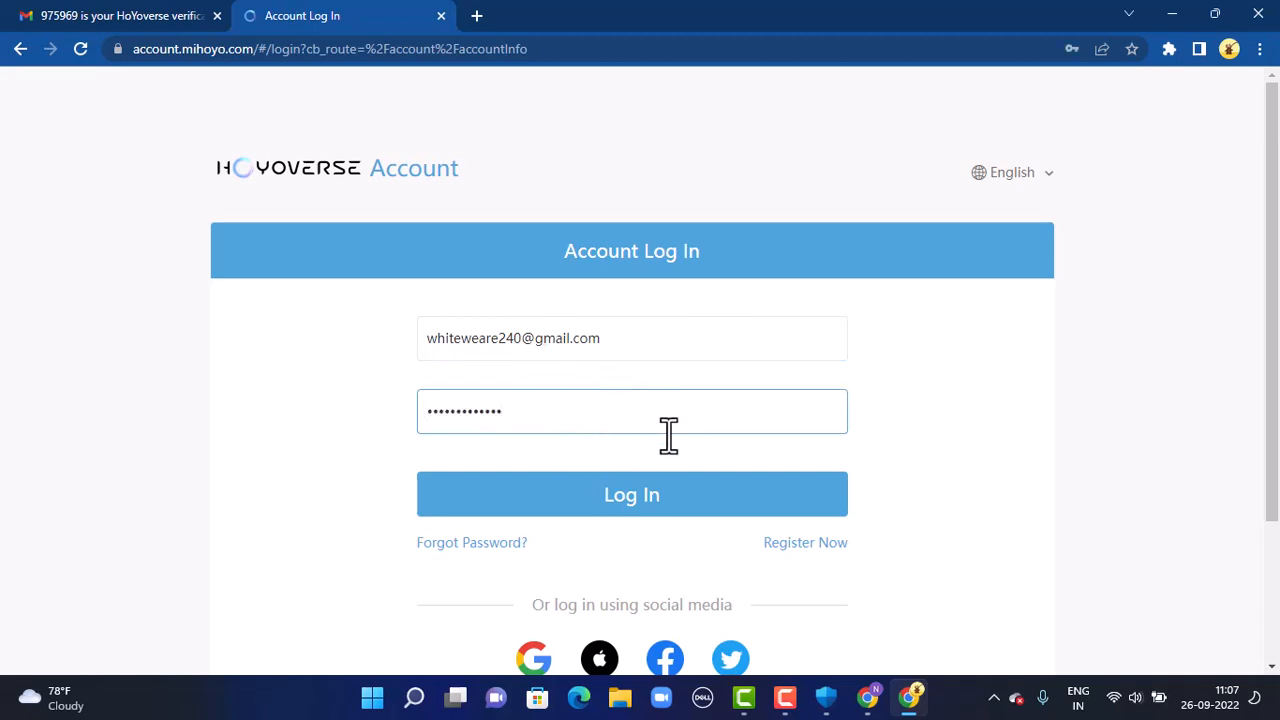
{"action": "left_click", "coordinate": [631, 494]}
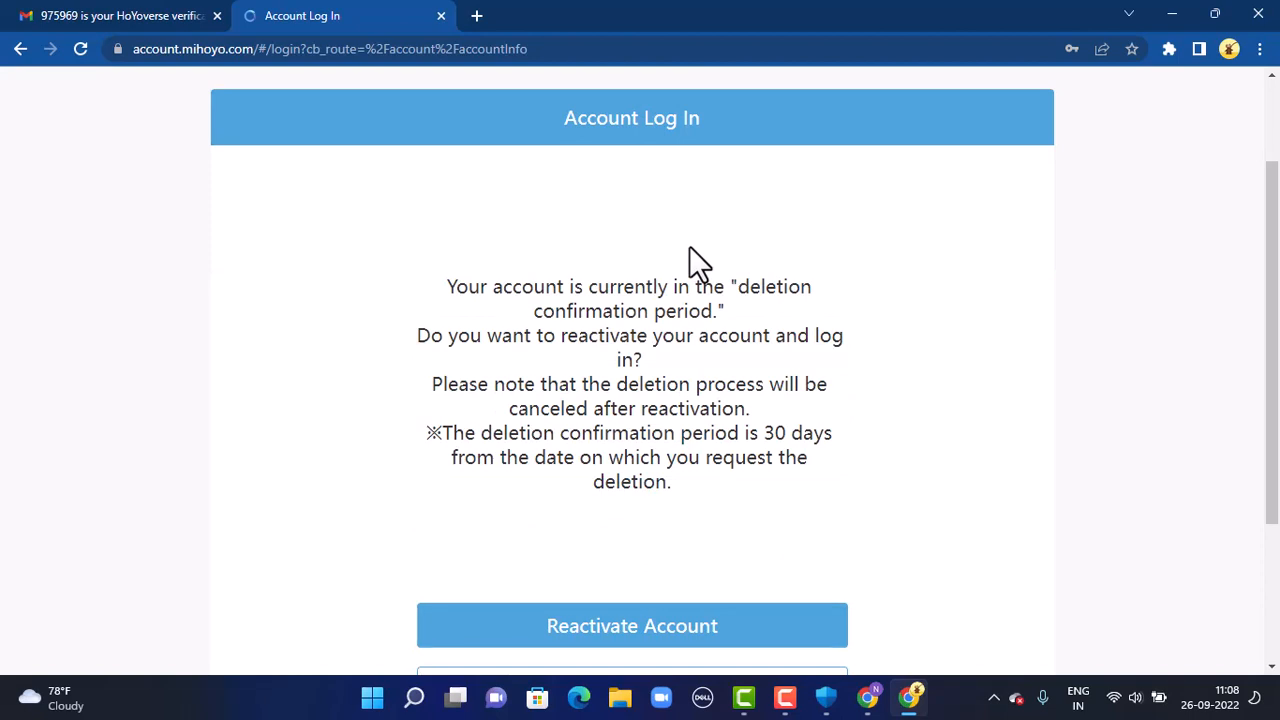
{"action": "mouse_move", "coordinate": [785, 255]}
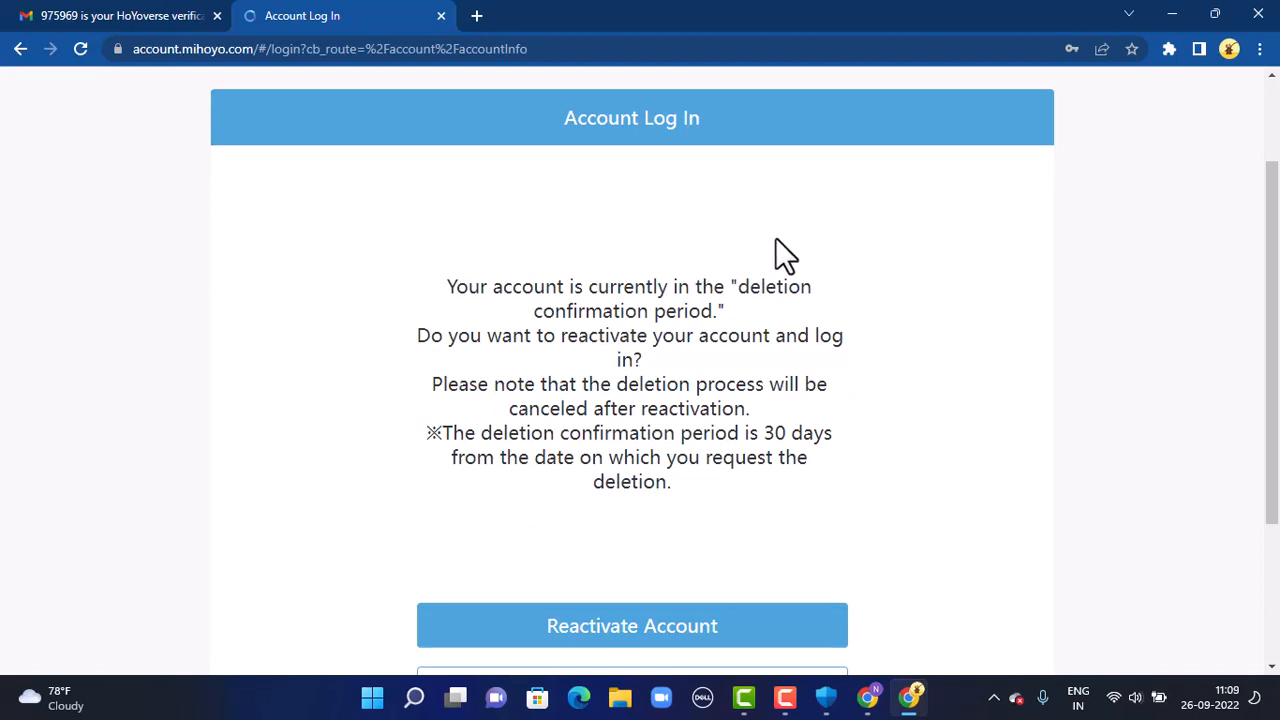
{"action": "mouse_move", "coordinate": [900, 410]}
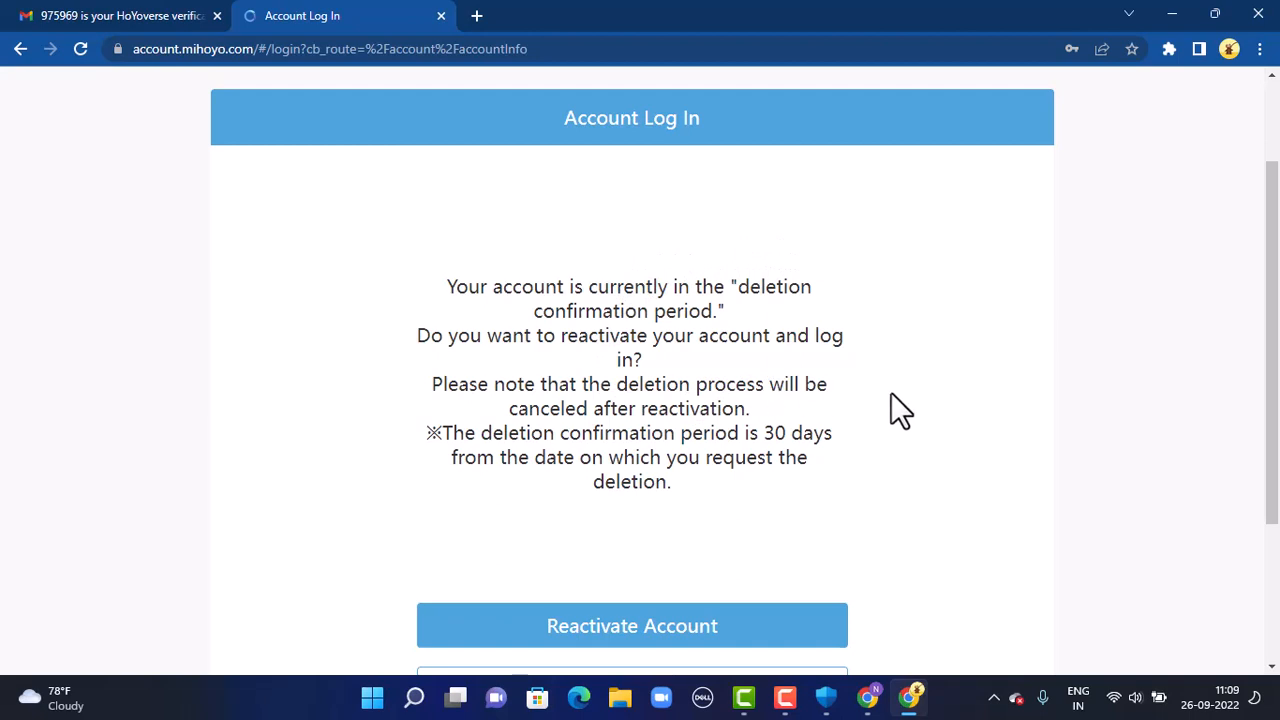
{"action": "mouse_move", "coordinate": [910, 450]}
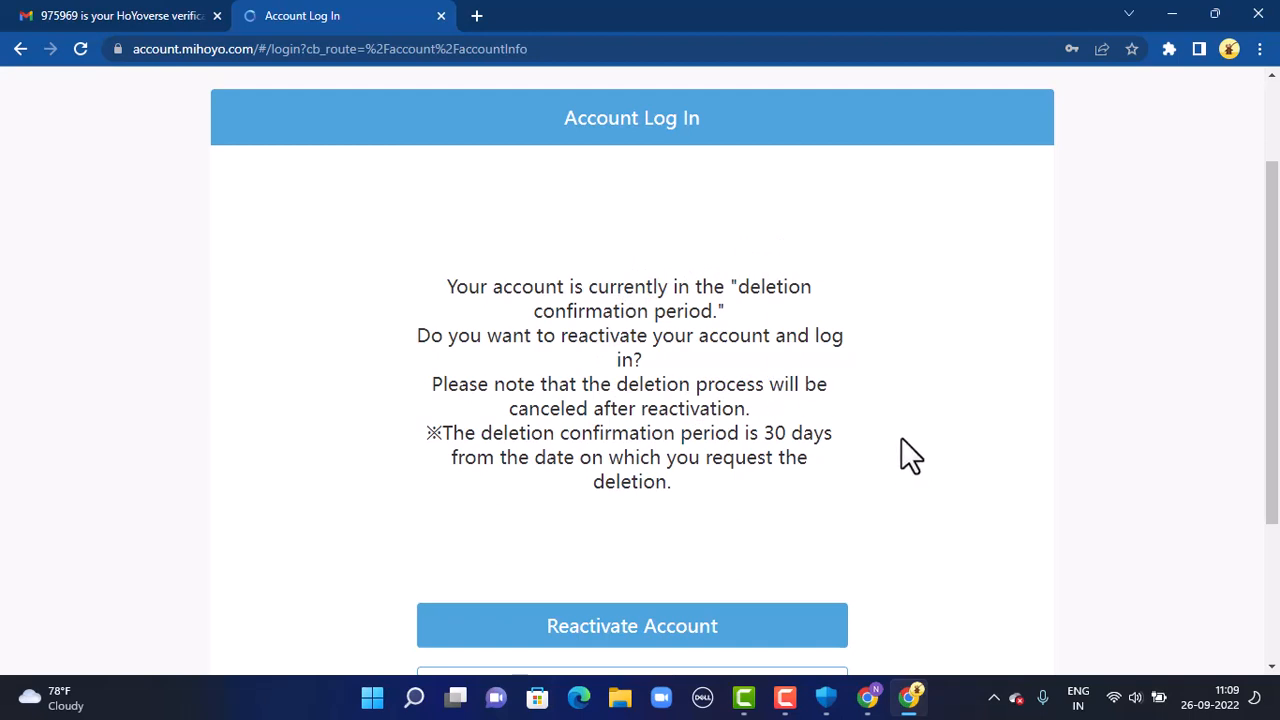
{"action": "mouse_move", "coordinate": [915, 465]}
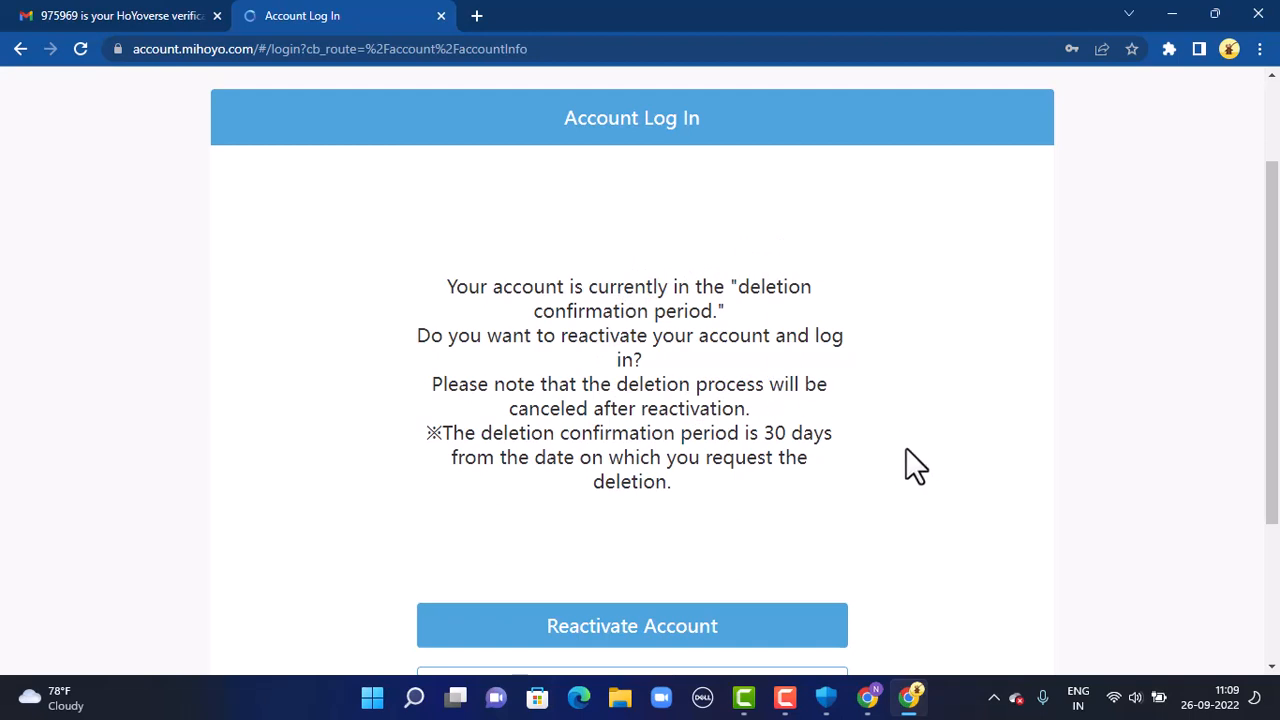
{"action": "mouse_move", "coordinate": [935, 463]}
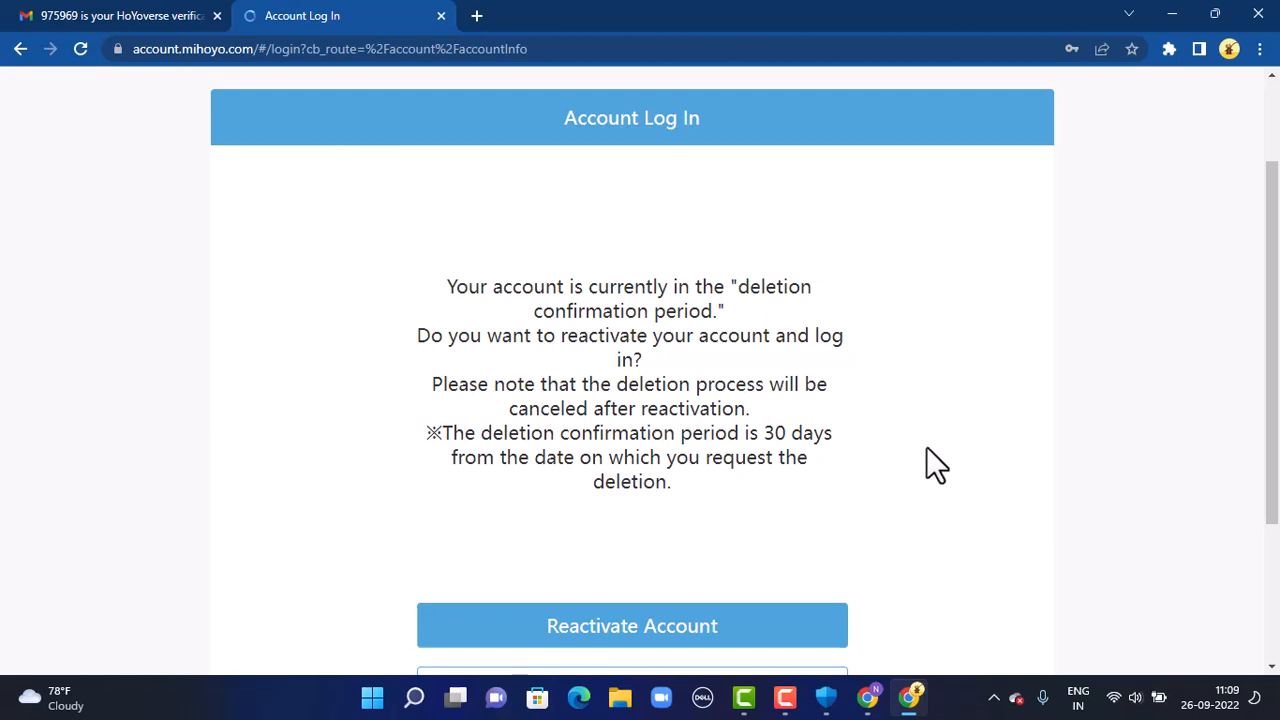
{"action": "mouse_move", "coordinate": [940, 482]}
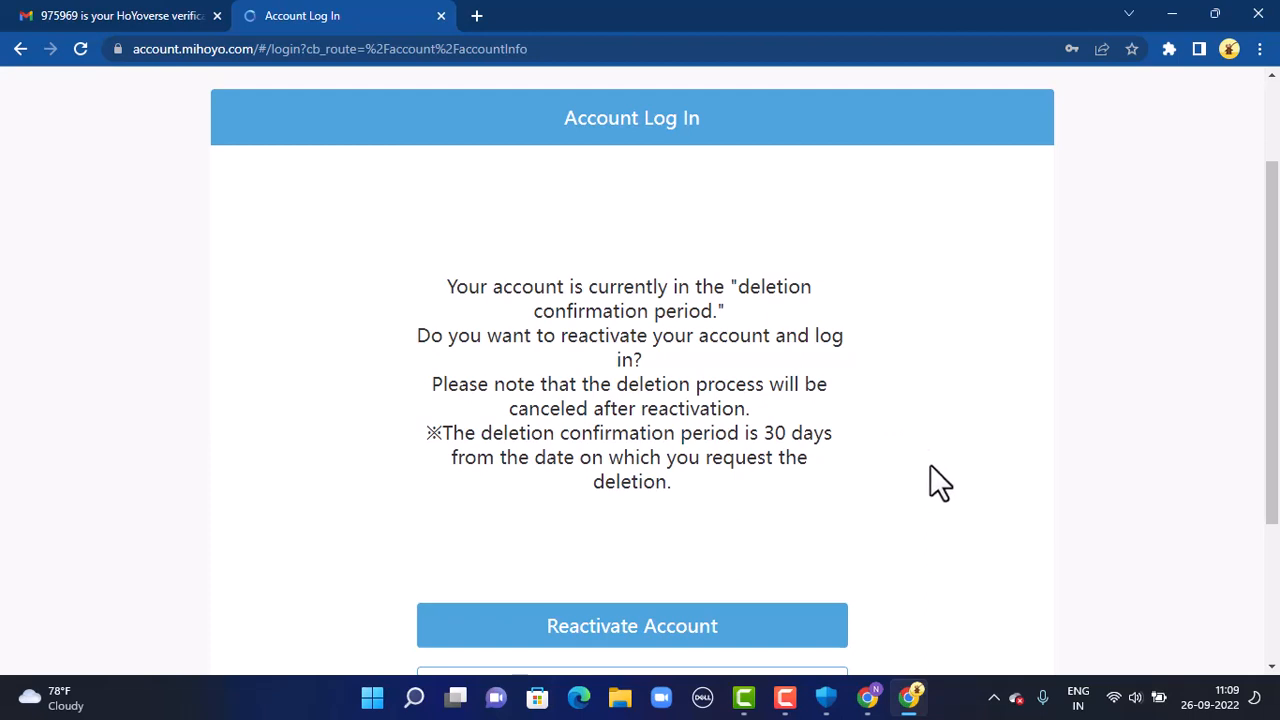
{"action": "mouse_move", "coordinate": [962, 490]}
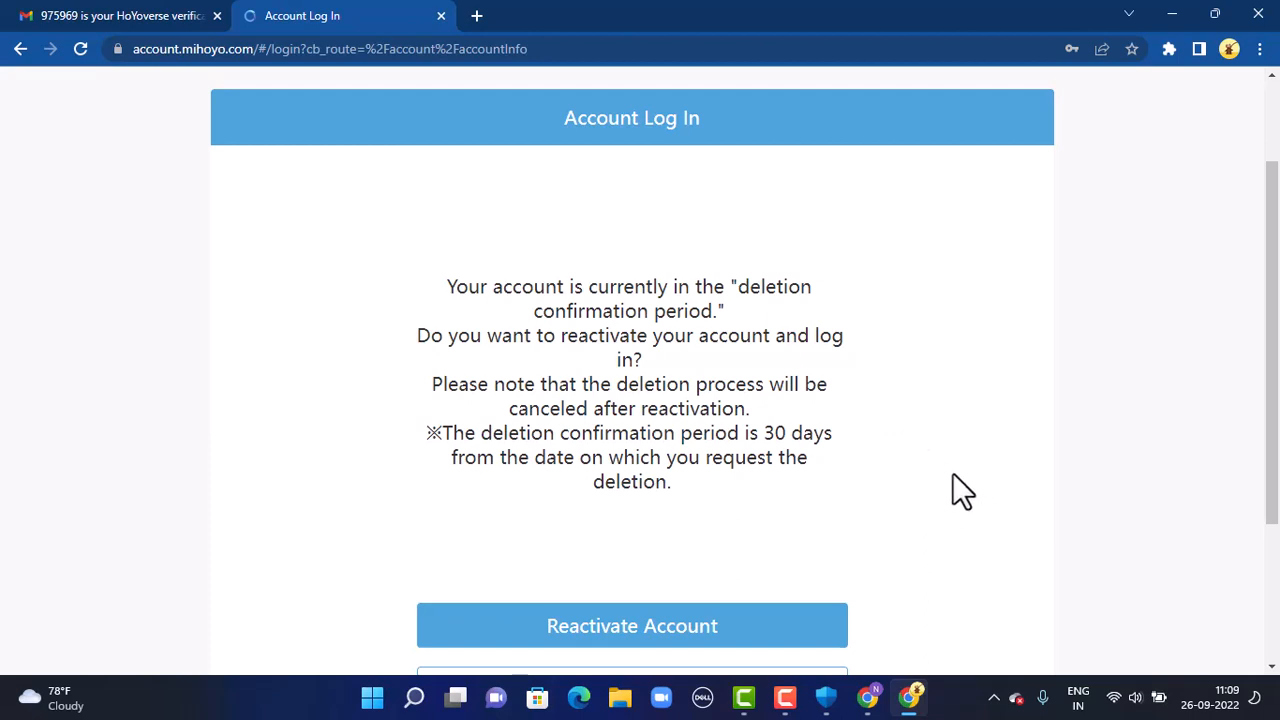
{"action": "mouse_move", "coordinate": [690, 650]}
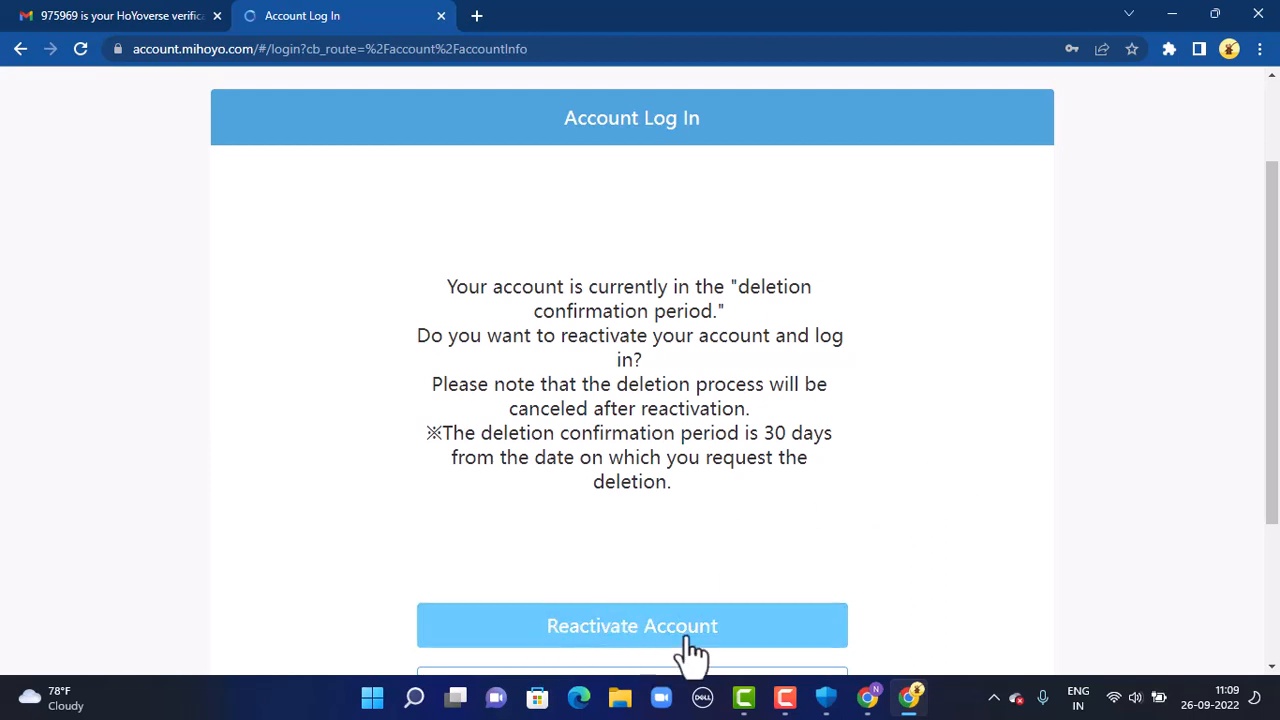
- Choose Reactivate Account on the deletion confirmation notice
{"action": "left_click", "coordinate": [631, 625]}
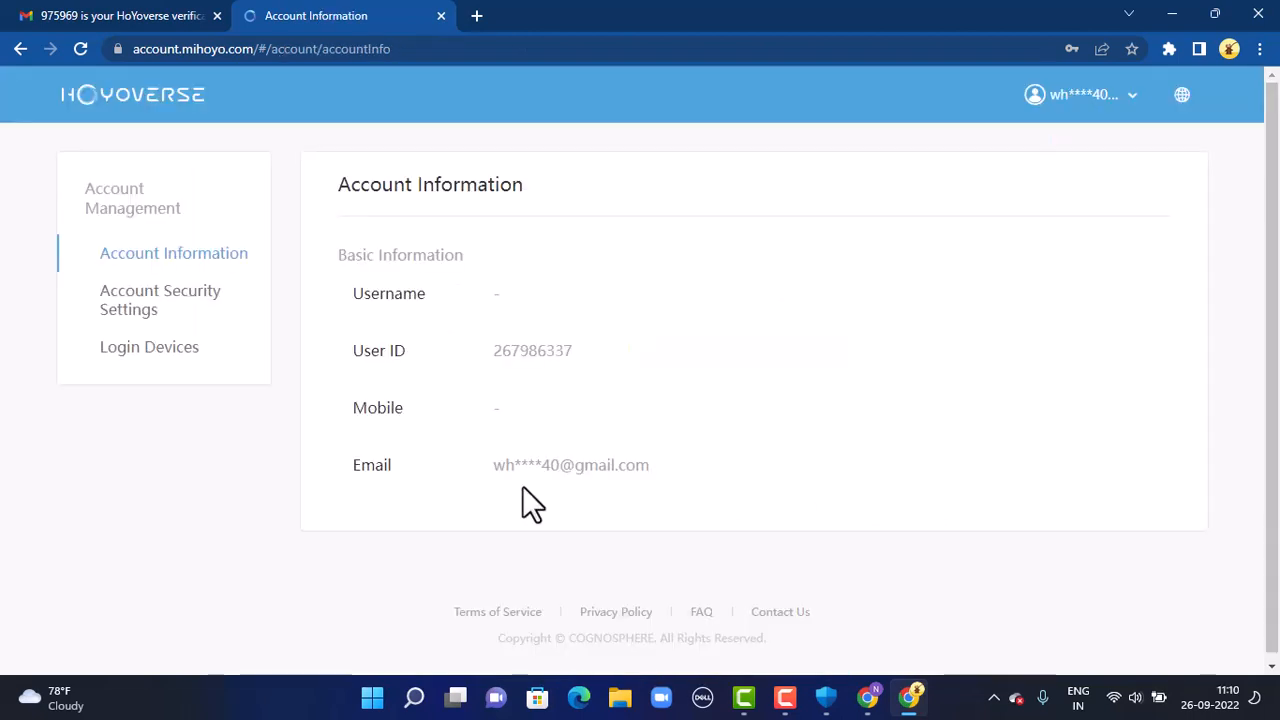